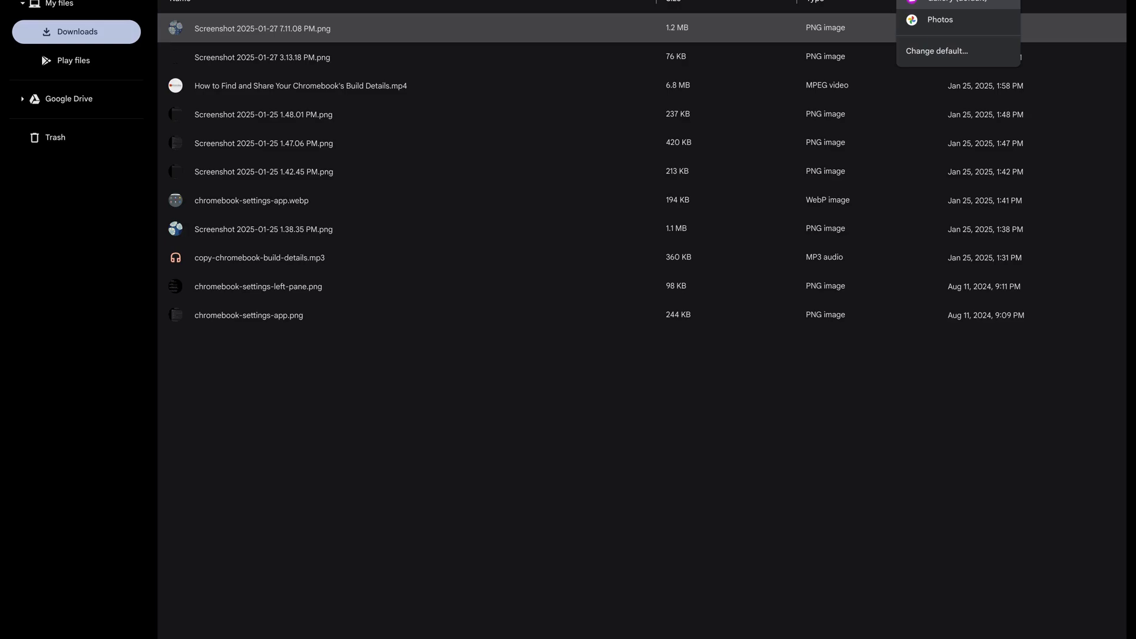
- Review the PNG default-app choices (Gallery default, Photos) and dismiss them, returning to Downloads
{"action": "left_click", "coordinate": [937, 50]}
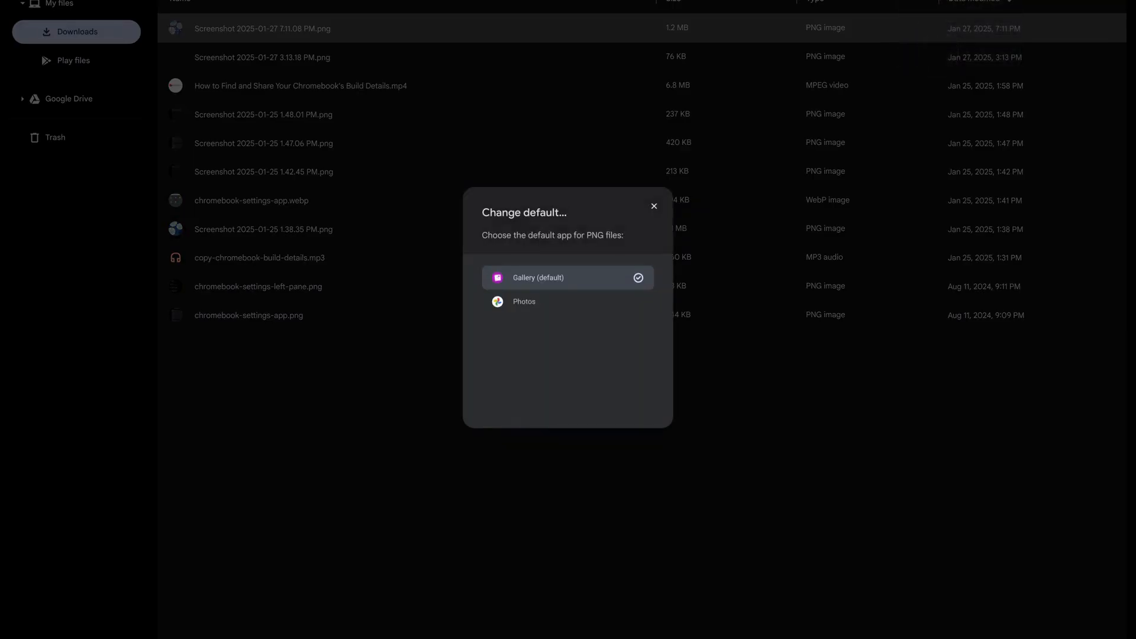
{"action": "left_click", "coordinate": [653, 206]}
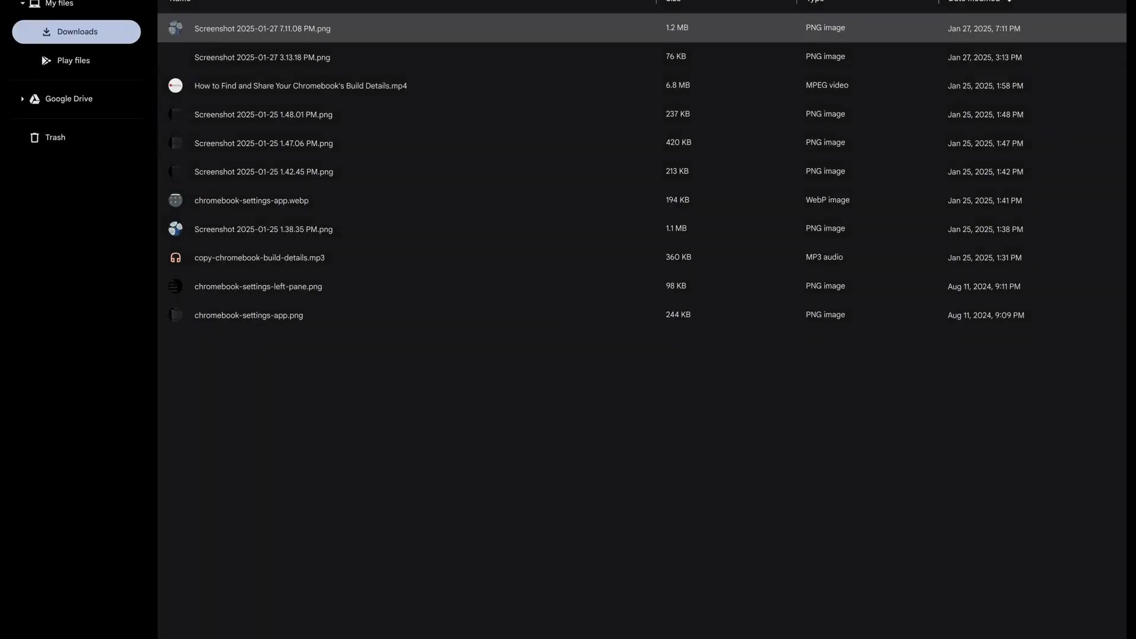